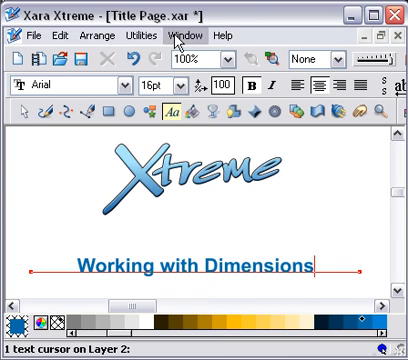
# Step: Bring the dimensions.xar document to the front via the Window menu
pyautogui.click(180, 32)
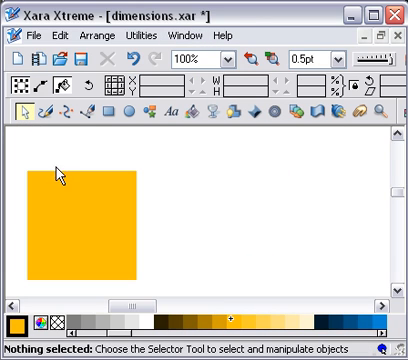
pyautogui.moveTo(66, 192)
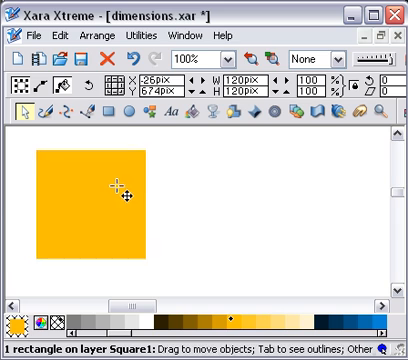
pyautogui.moveTo(116, 192); pyautogui.dragTo(112, 176)
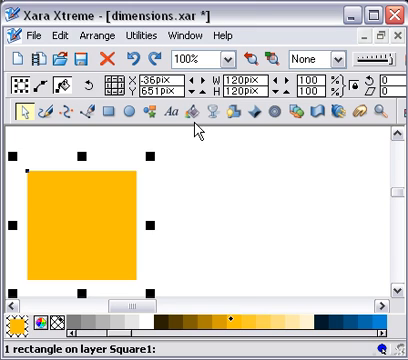
pyautogui.moveTo(340, 114)
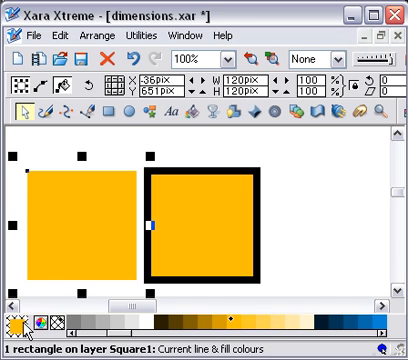
pyautogui.moveTo(60, 248)
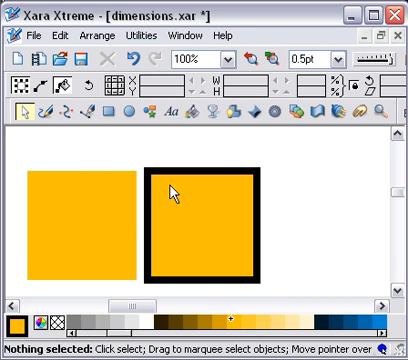
# Step: Select the new orange square with the thick black outline
pyautogui.click(210, 220)
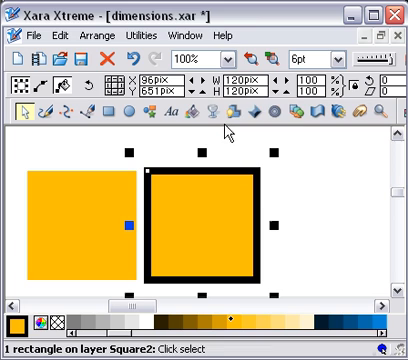
pyautogui.moveTo(102, 208)
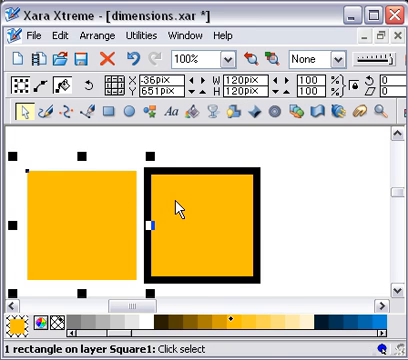
pyautogui.click(204, 222)
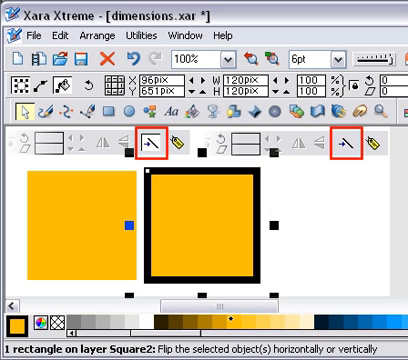
pyautogui.moveTo(108, 144)
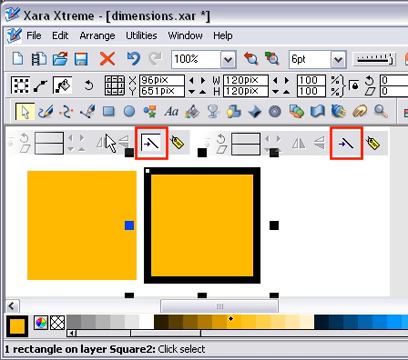
pyautogui.moveTo(22, 148)
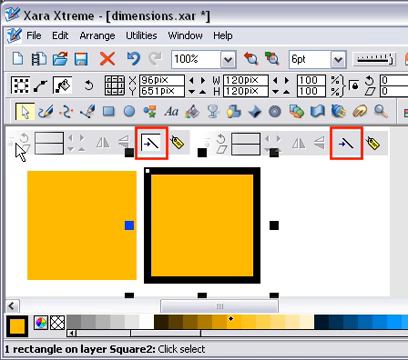
pyautogui.moveTo(56, 148)
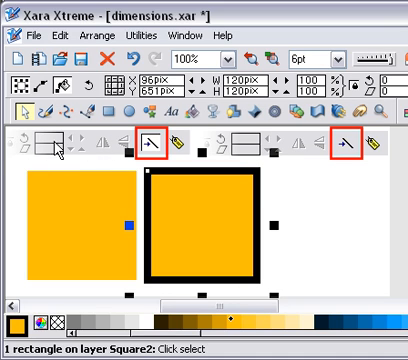
pyautogui.moveTo(170, 136)
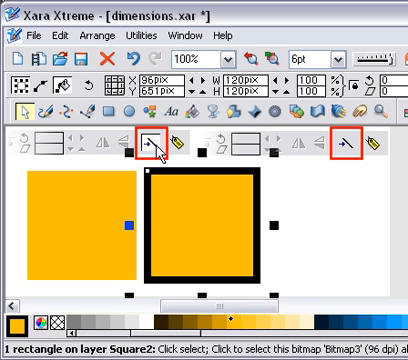
pyautogui.moveTo(330, 144)
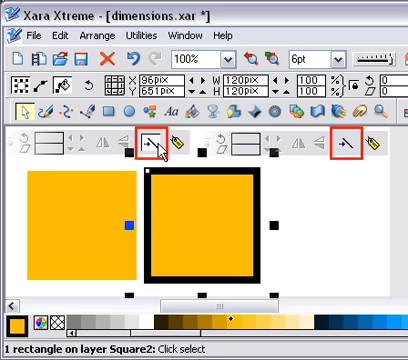
pyautogui.moveTo(340, 140)
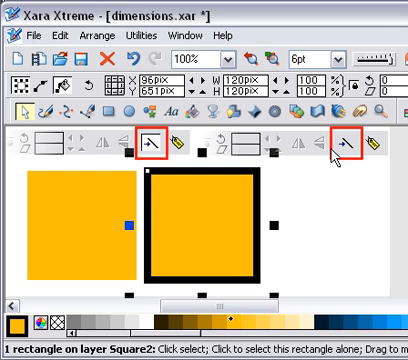
pyautogui.moveTo(168, 150)
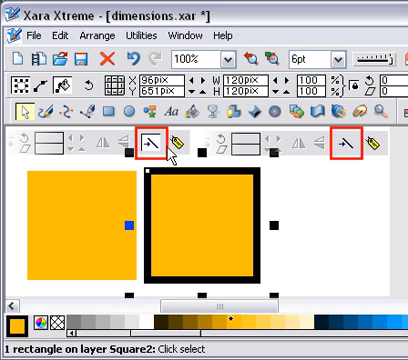
pyautogui.moveTo(350, 150)
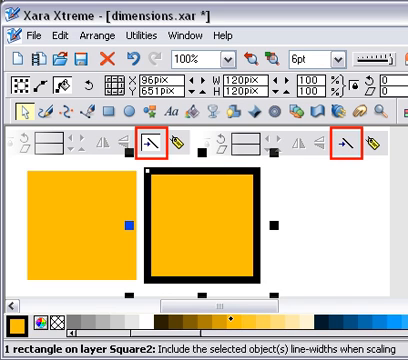
pyautogui.moveTo(188, 206)
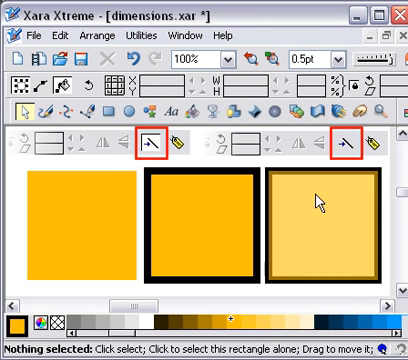
pyautogui.click(312, 204)
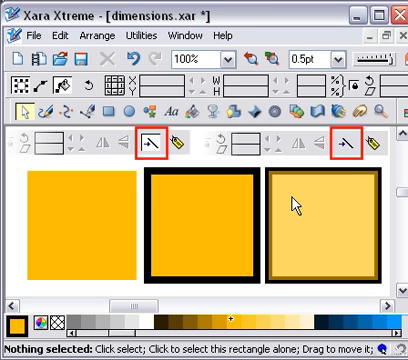
pyautogui.moveTo(104, 208)
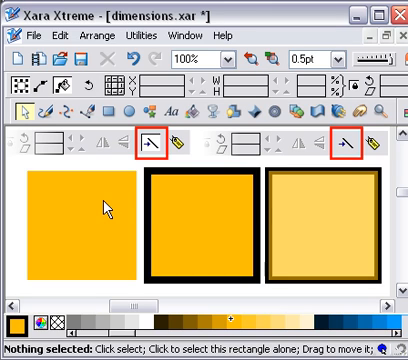
pyautogui.click(96, 216)
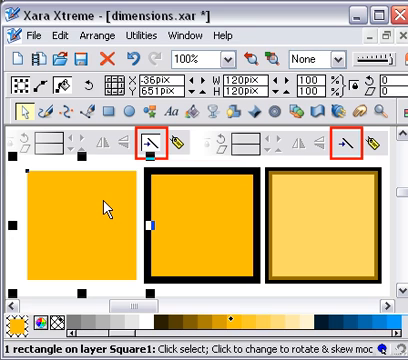
pyautogui.click(200, 208)
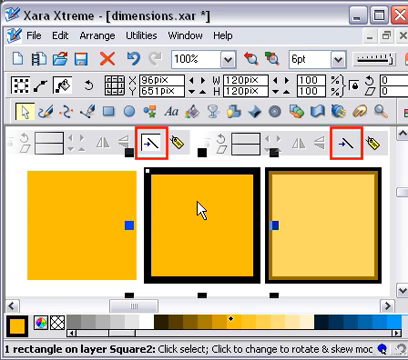
pyautogui.moveTo(338, 56)
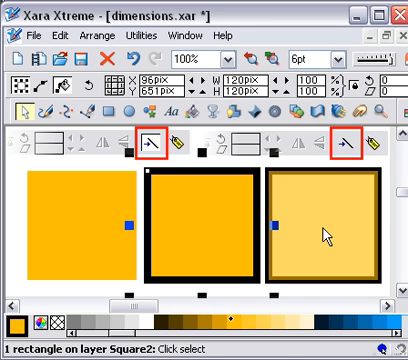
pyautogui.click(318, 230)
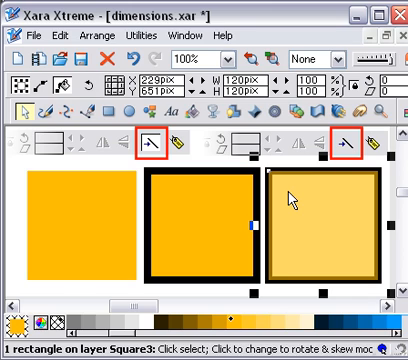
pyautogui.moveTo(292, 198)
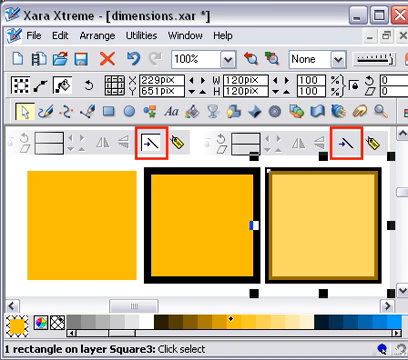